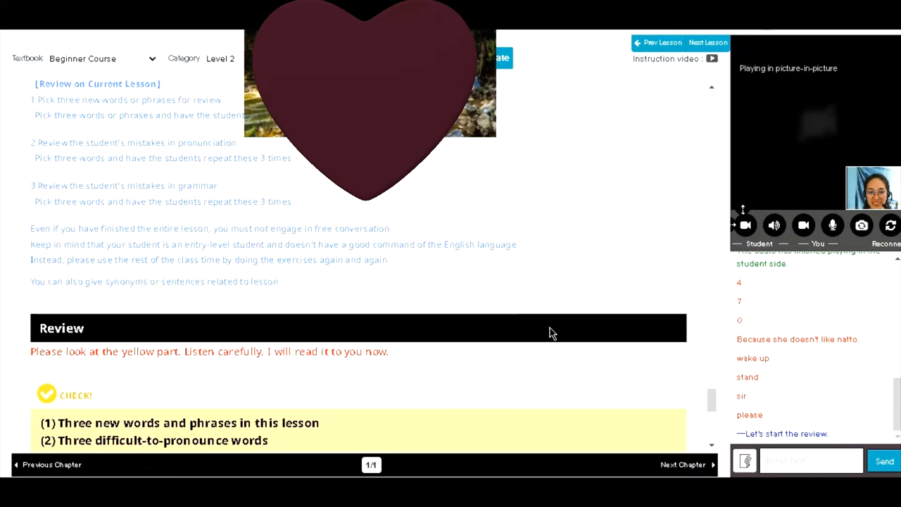
mouse_move(632, 378)
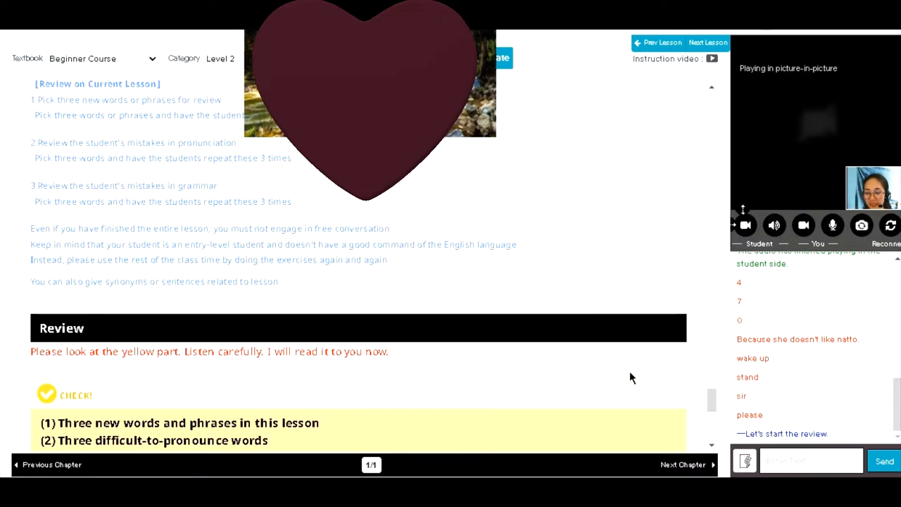
scroll("down", 3)
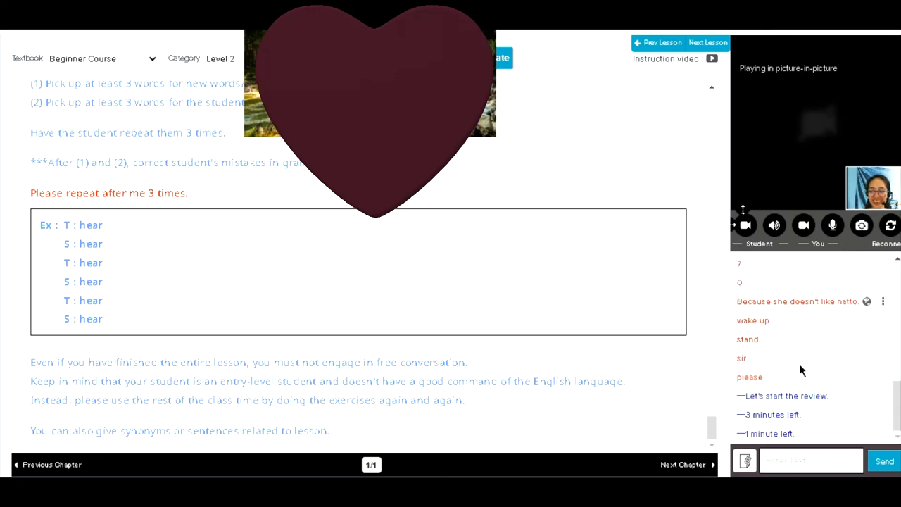
mouse_move(800, 370)
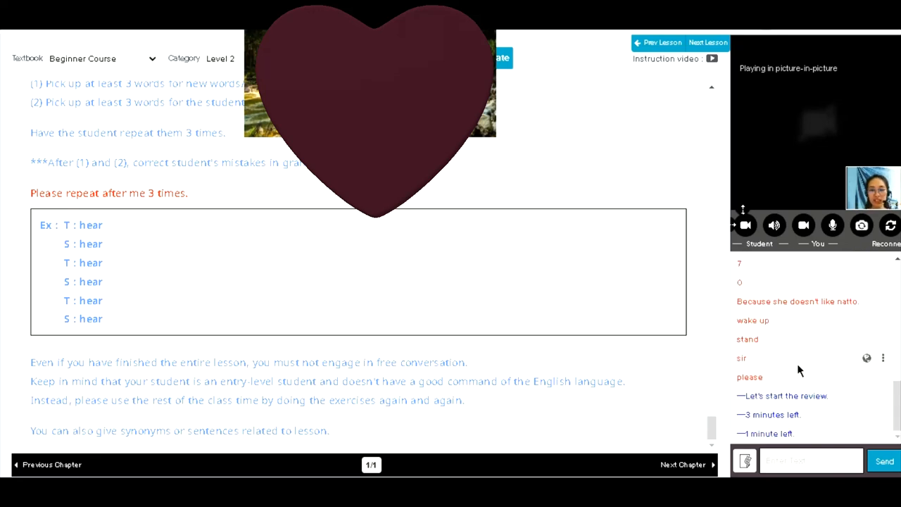